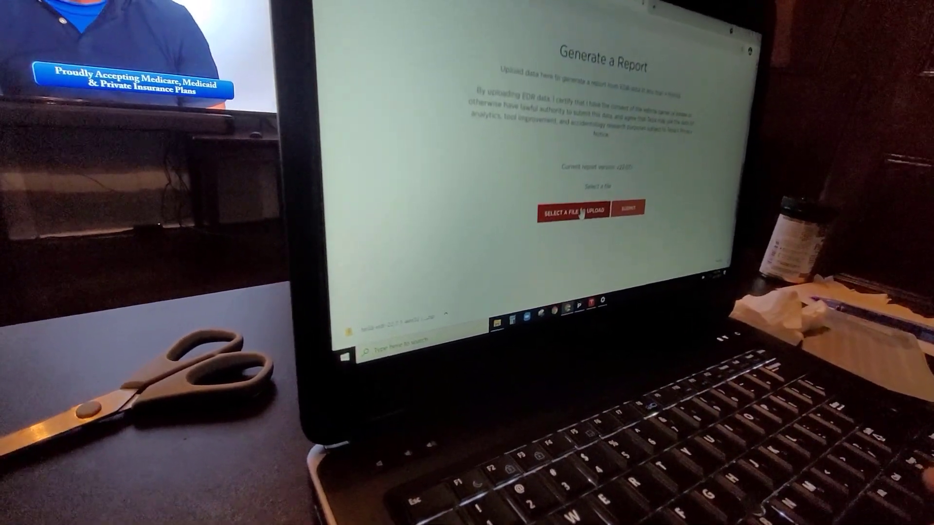
Bring up the Windows file dialog to choose an EDR data file for upload
click(563, 212)
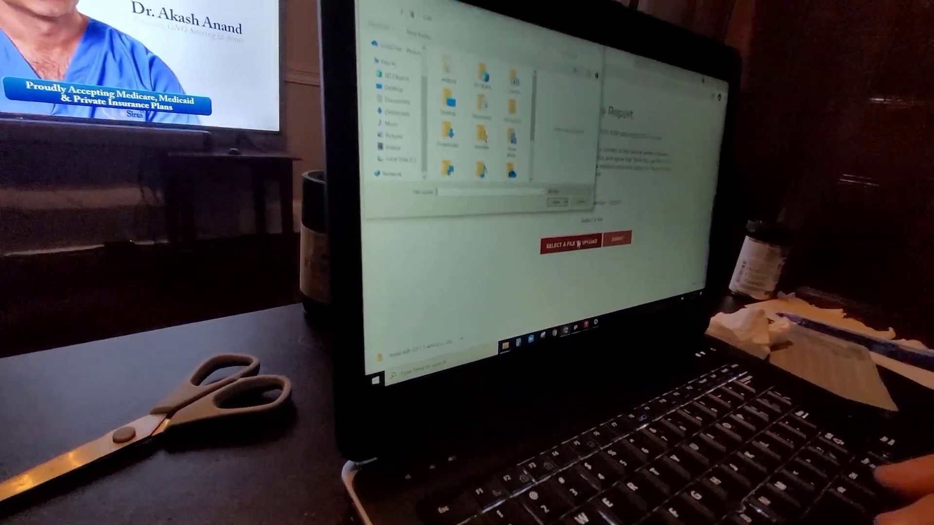